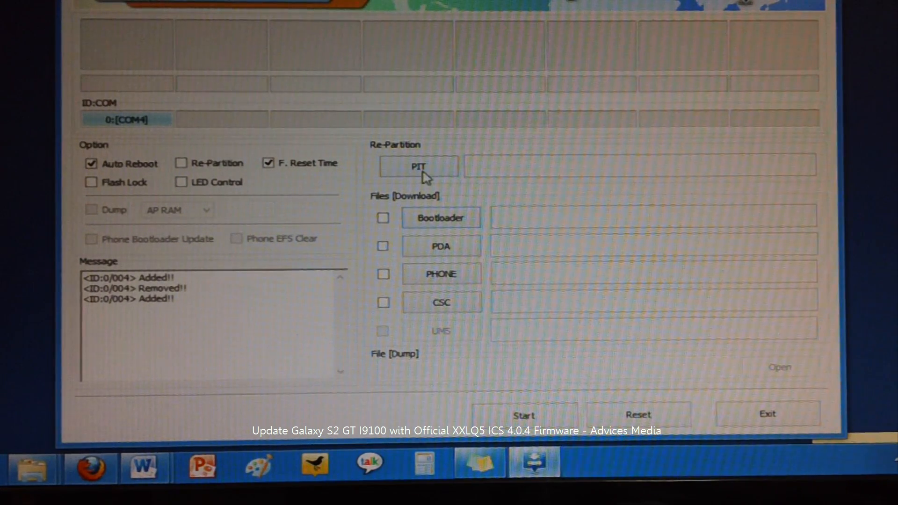
# Load u1_02_20120326_emmc_EXT4_8GB.pit from the Desktop firmware folder as the PIT file
pyautogui.click(418, 166)
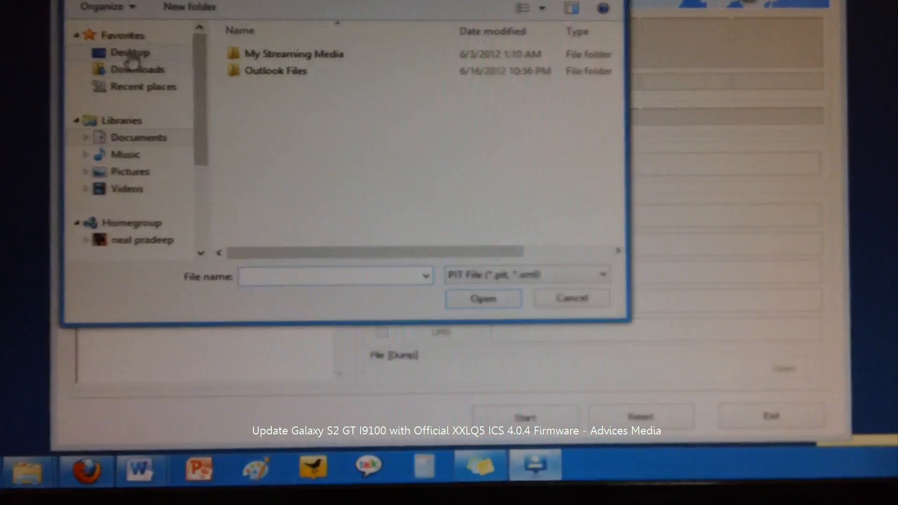
pyautogui.click(134, 52)
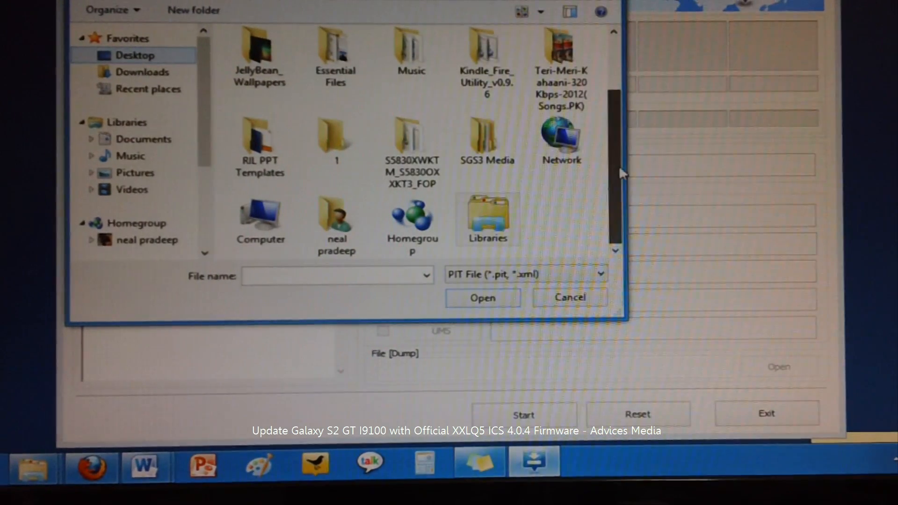
pyautogui.scroll(3)
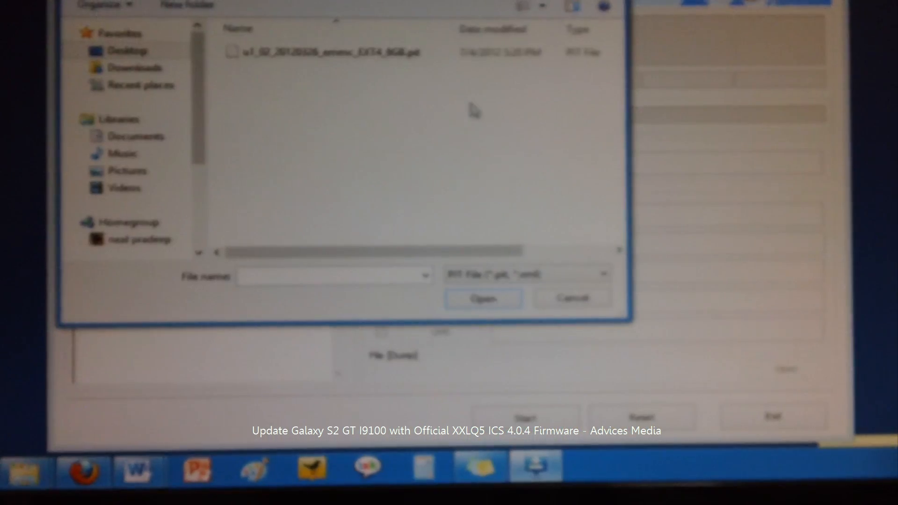
pyautogui.click(326, 58)
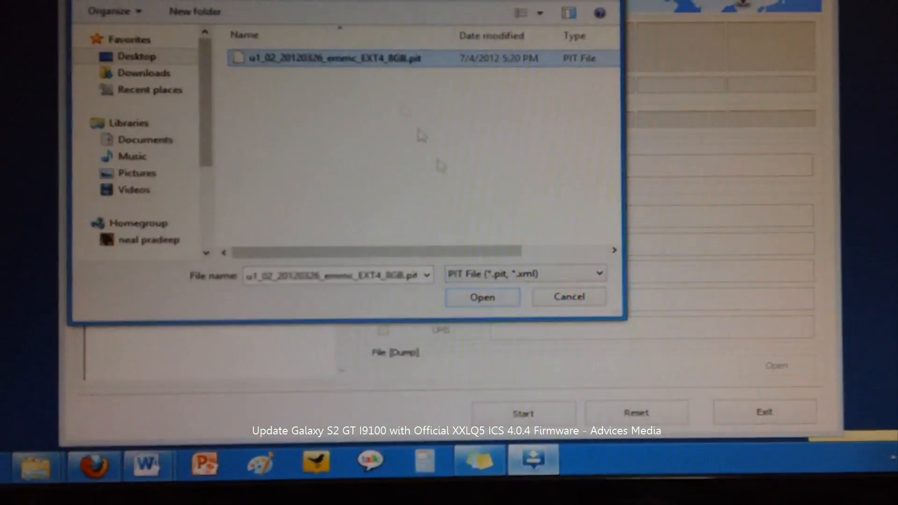
pyautogui.click(482, 296)
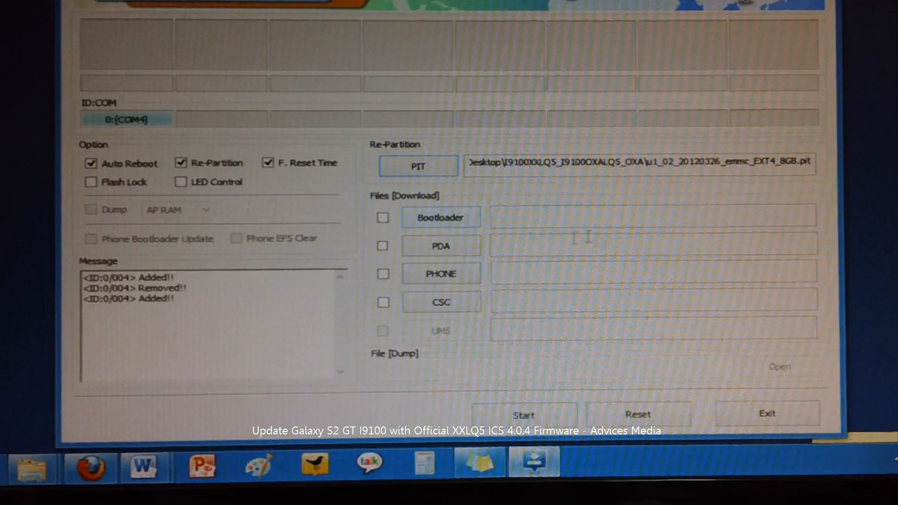
# Load I9100_CODE_I9100XXLQ5 as the PDA file and select MODEM_I9100XXLQ5 for PHONE
pyautogui.click(441, 245)
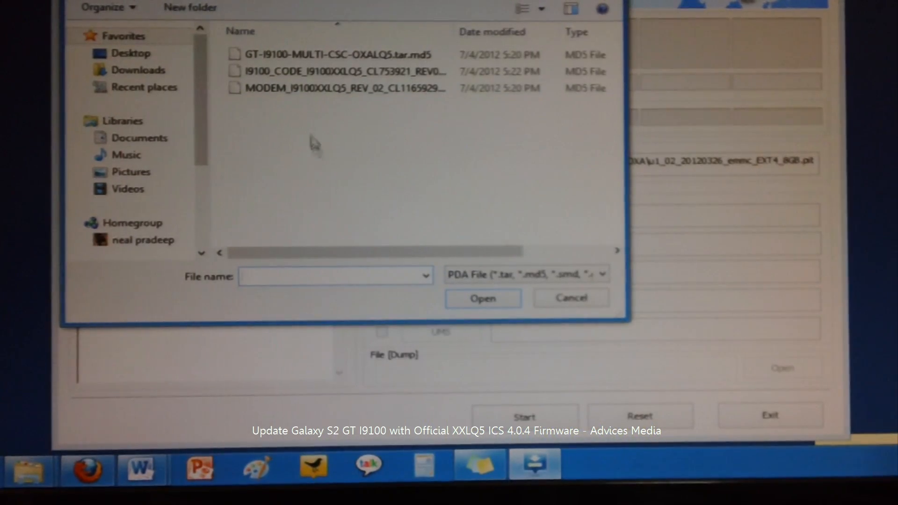
pyautogui.click(344, 71)
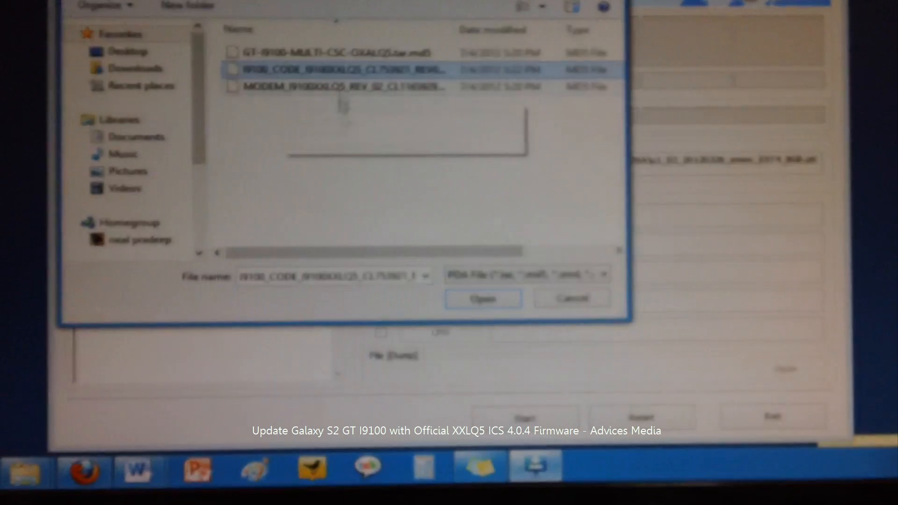
pyautogui.click(483, 298)
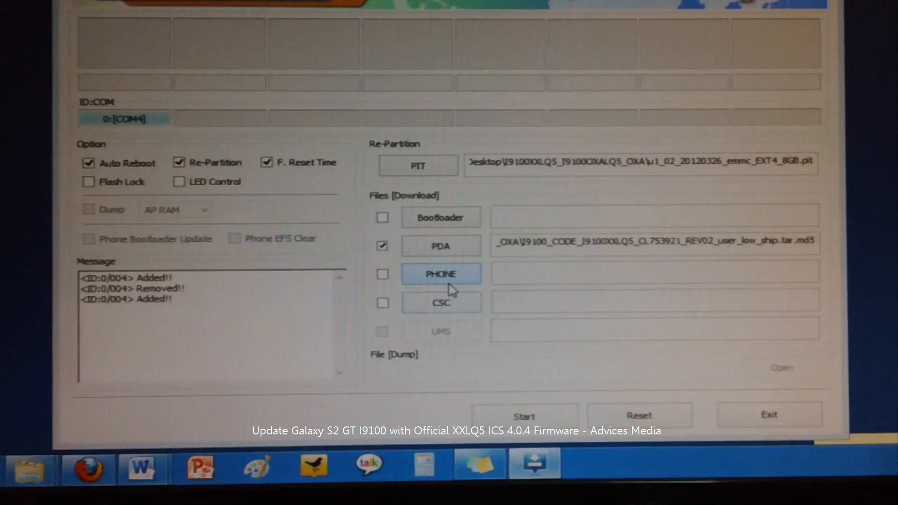
pyautogui.click(441, 273)
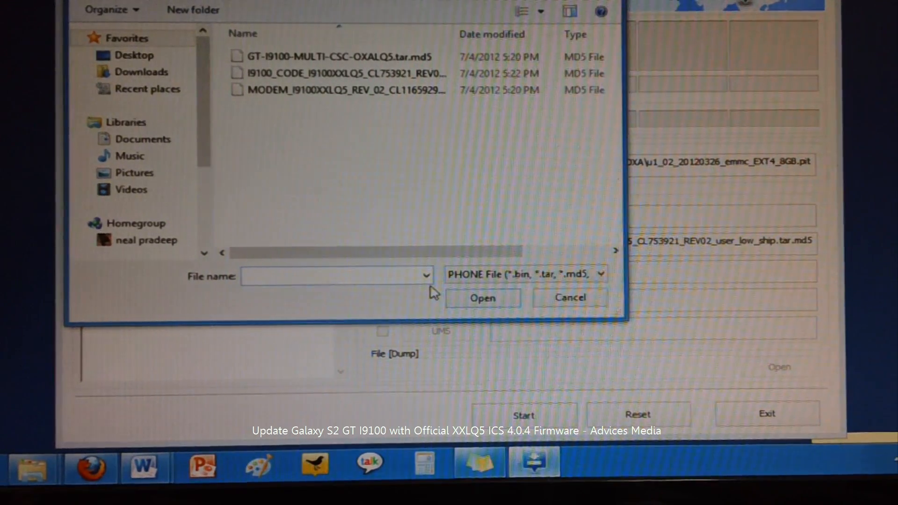
pyautogui.moveTo(337, 118)
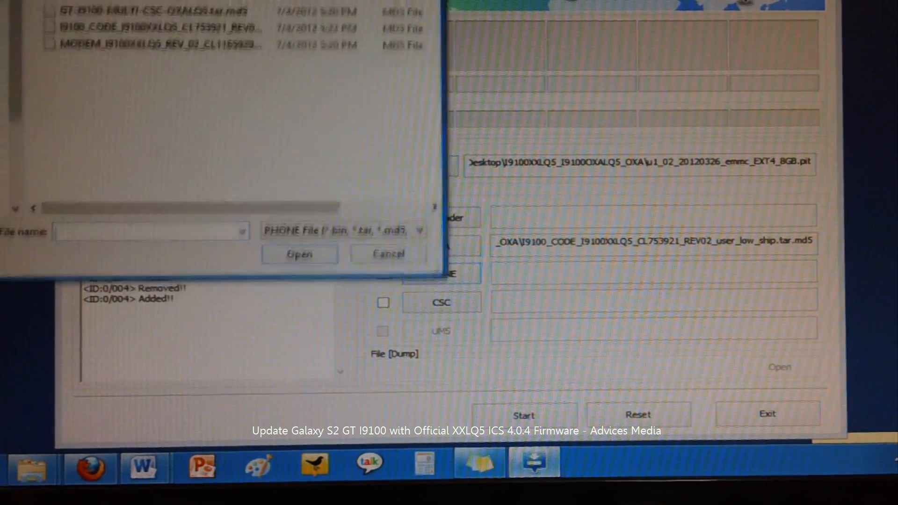
pyautogui.click(390, 135)
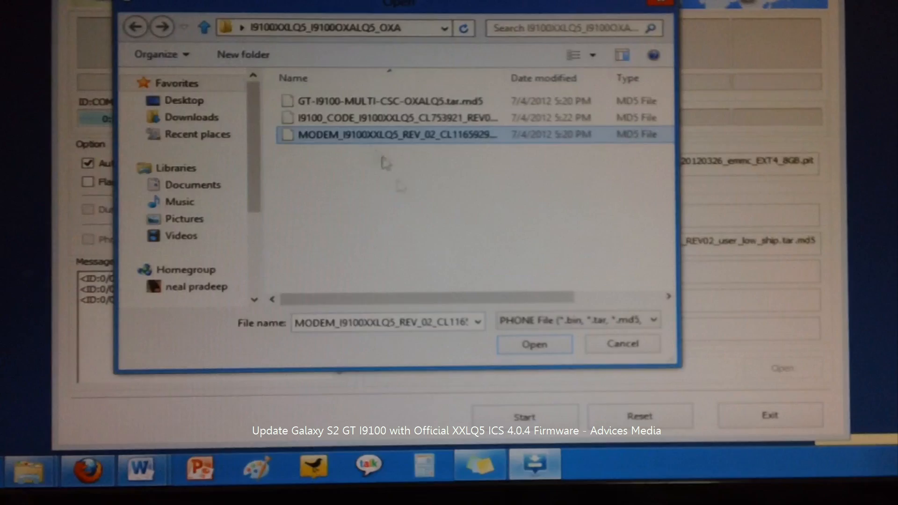
# Confirm MODEM_I9100XXLQ5 for PHONE and load GT-I9100-MULTI-CSC-OXALQ5.tar.md5 as CSC
pyautogui.click(534, 345)
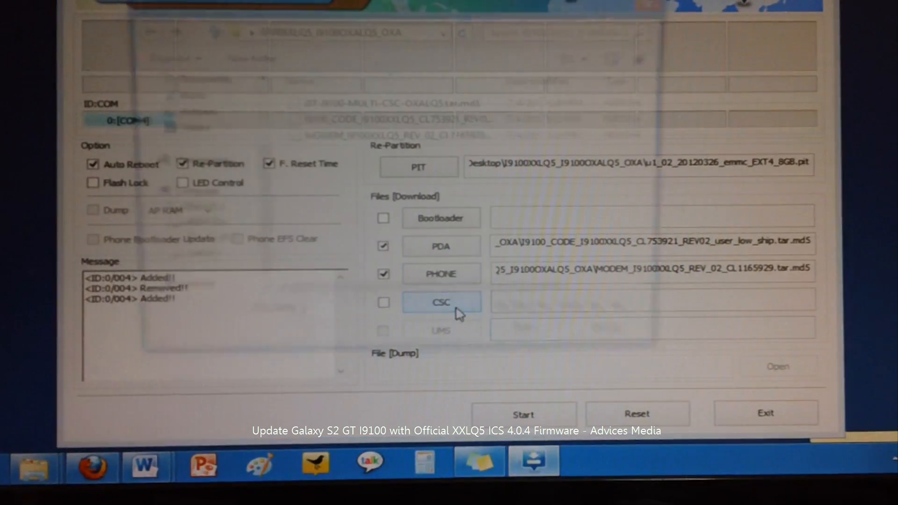
pyautogui.click(441, 302)
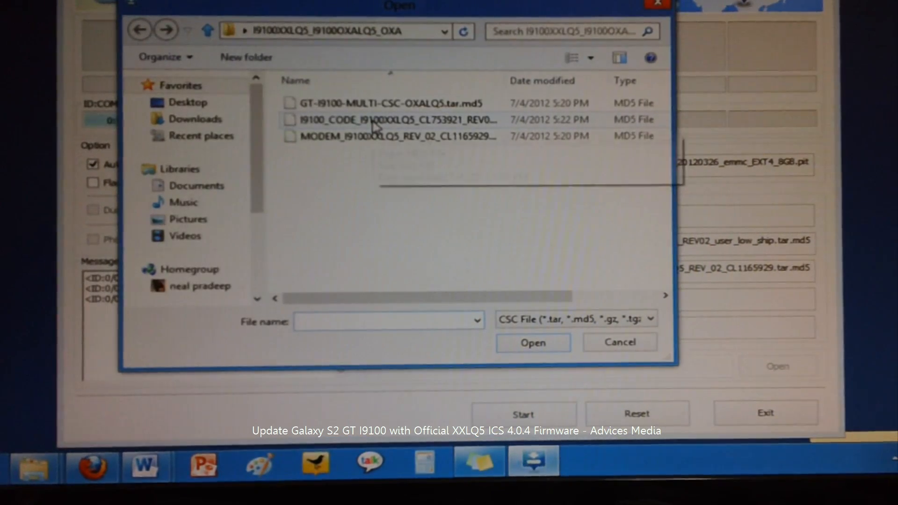
pyautogui.click(390, 102)
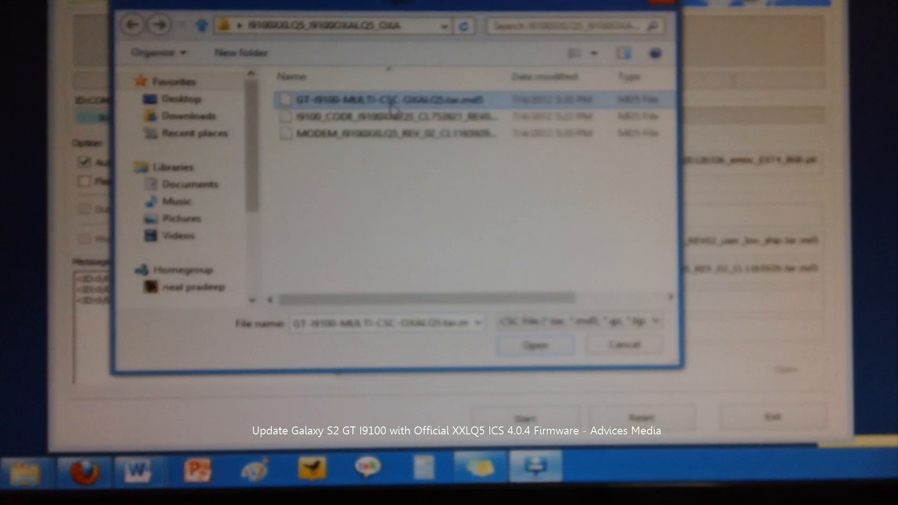
pyautogui.moveTo(401, 109)
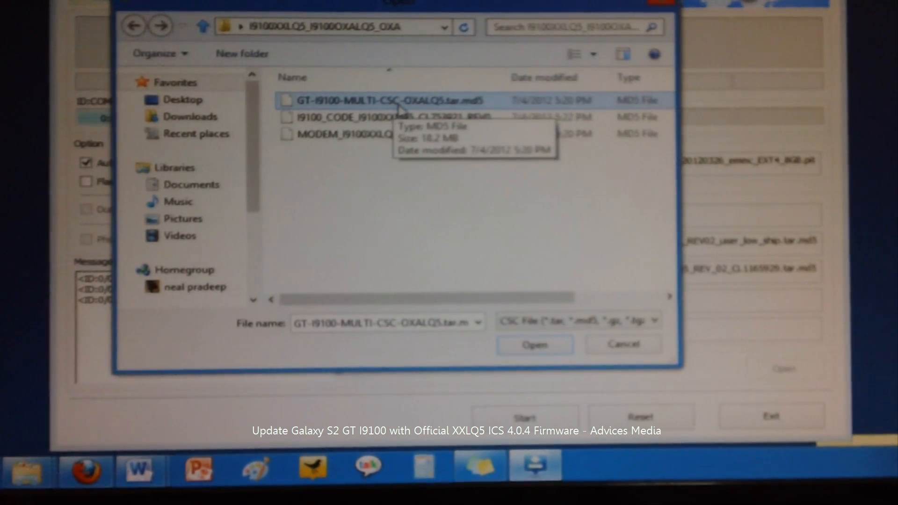
pyautogui.click(533, 344)
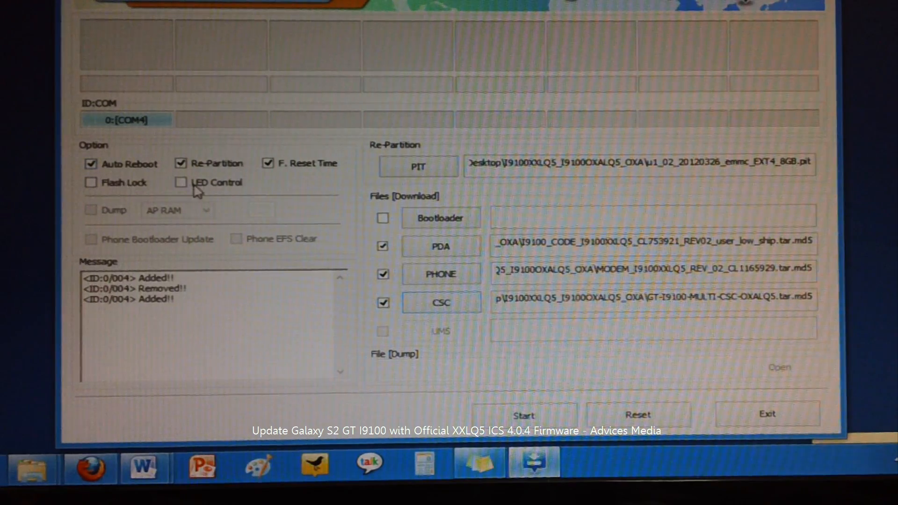
pyautogui.moveTo(321, 186)
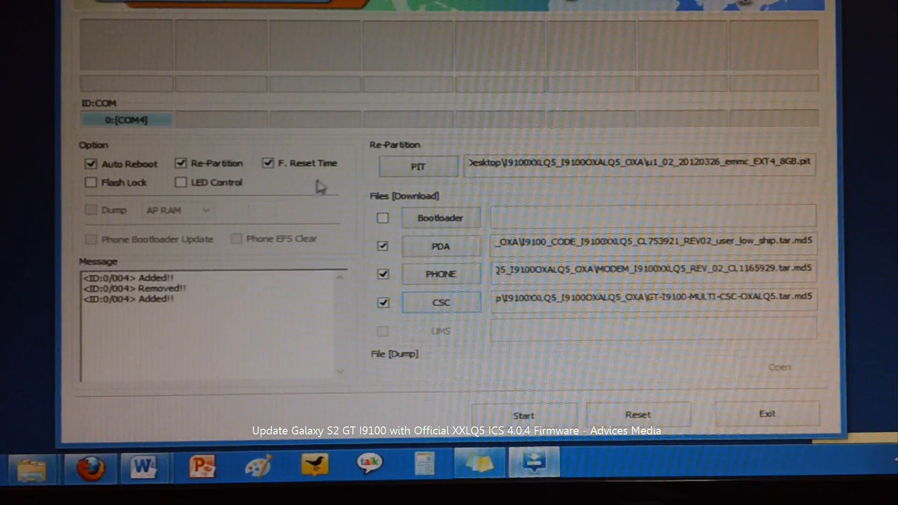
pyautogui.moveTo(120, 210)
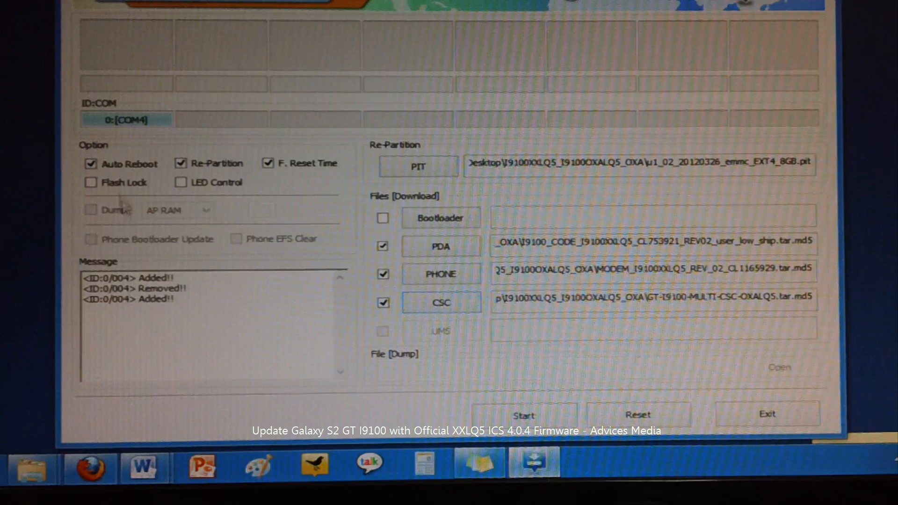
pyautogui.moveTo(168, 214)
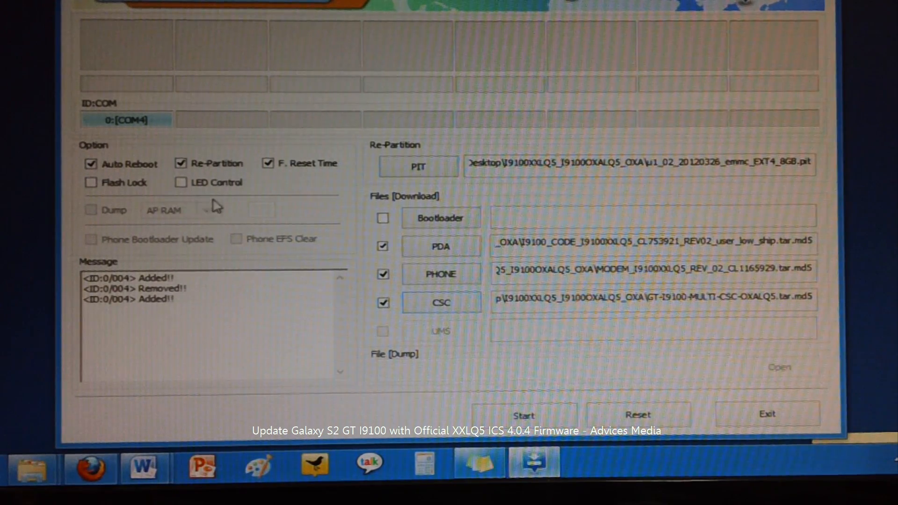
pyautogui.moveTo(214, 323)
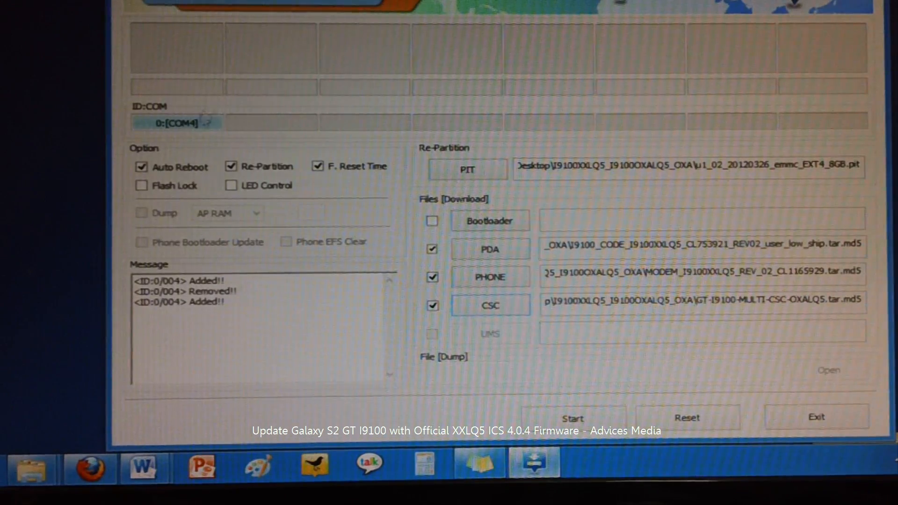
pyautogui.moveTo(183, 140)
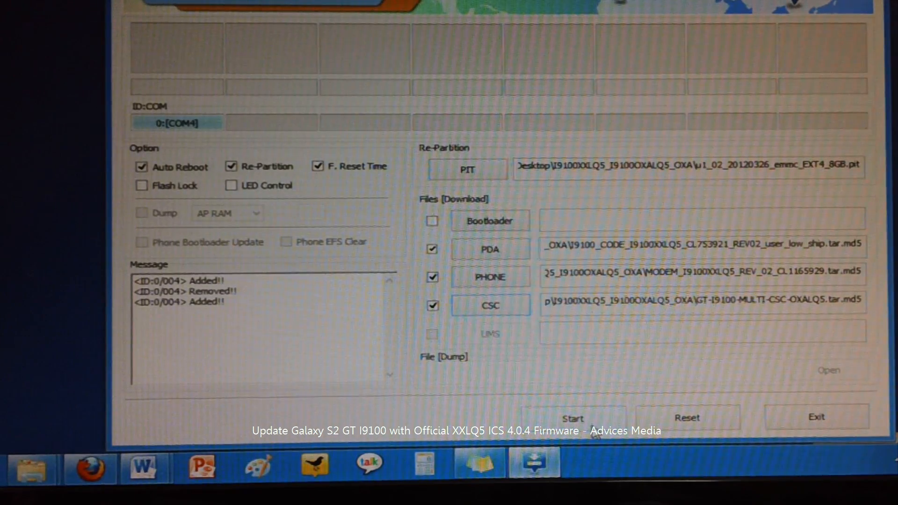
# Start flashing the PIT, PDA, PHONE and CSC files to the Galaxy S2
pyautogui.click(571, 417)
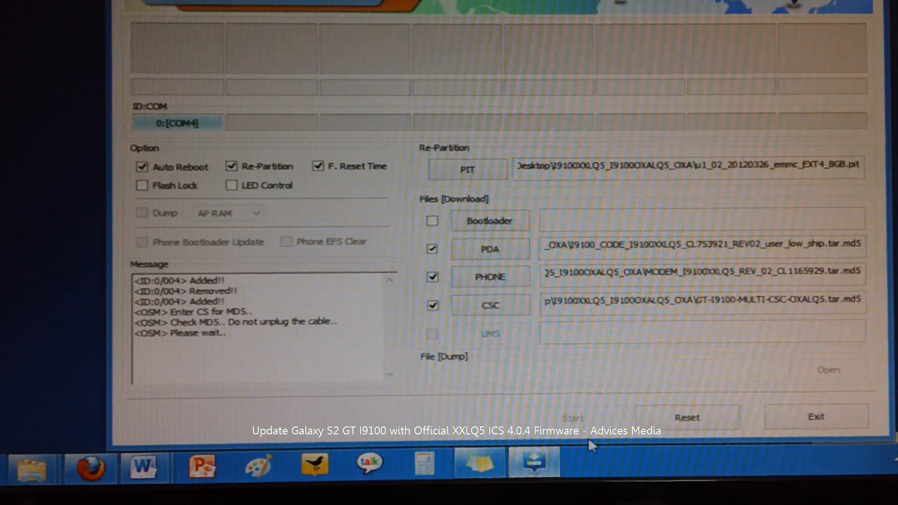